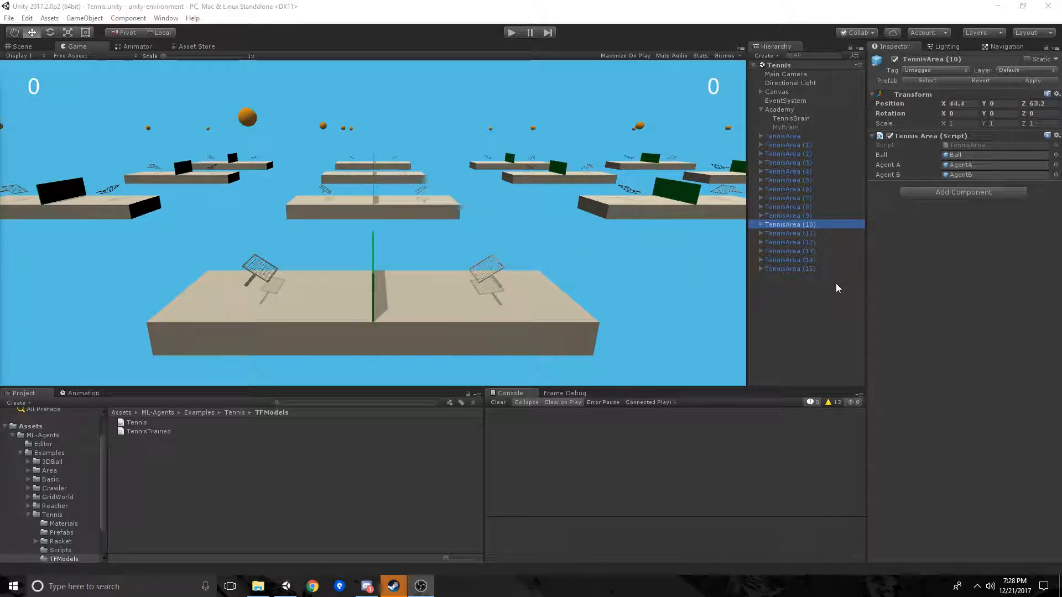
mouse_move(574, 242)
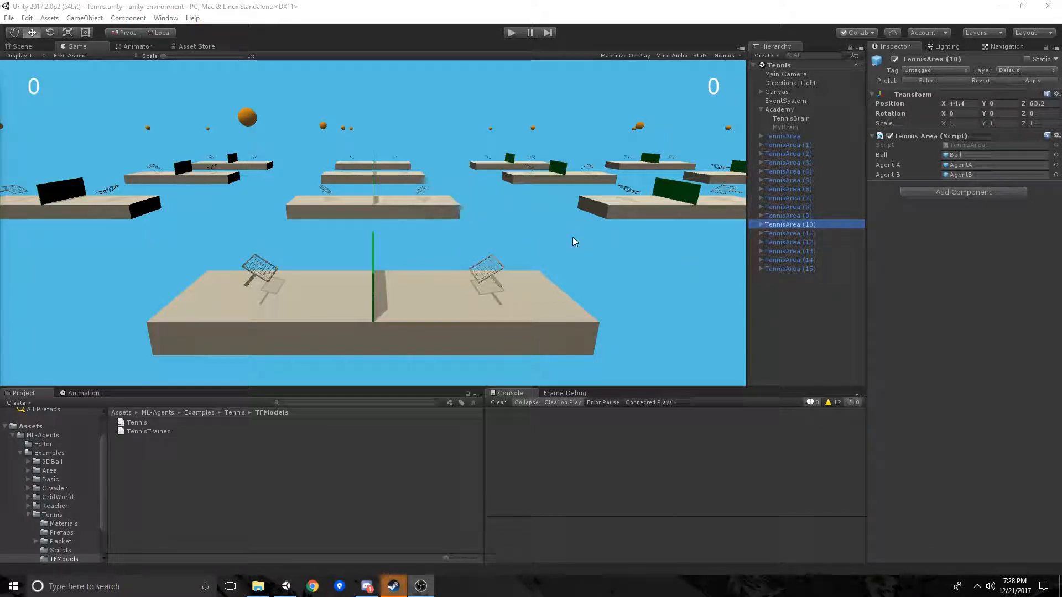
mouse_move(558, 218)
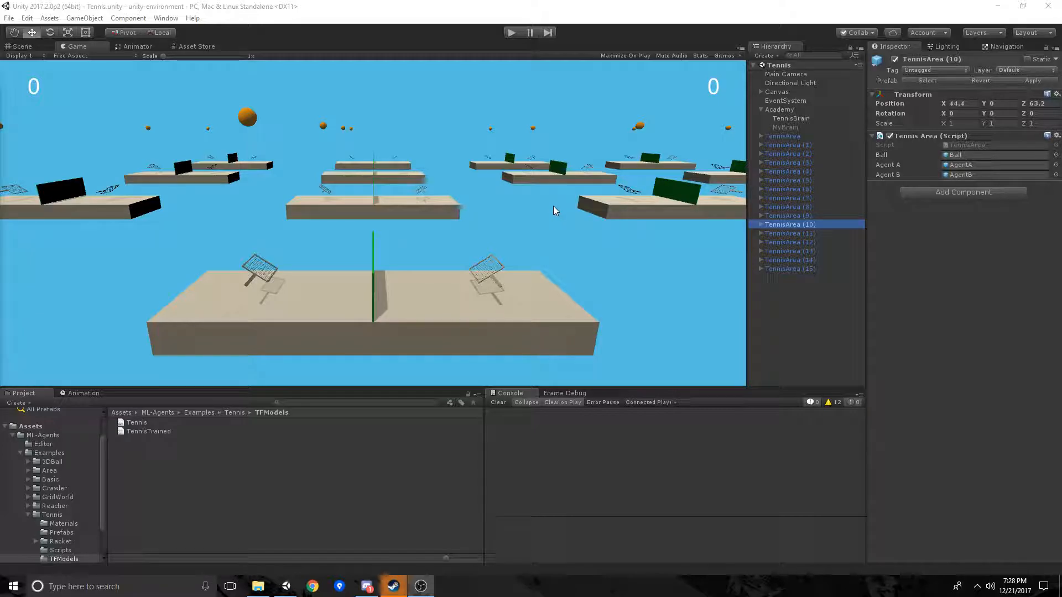
mouse_move(551, 176)
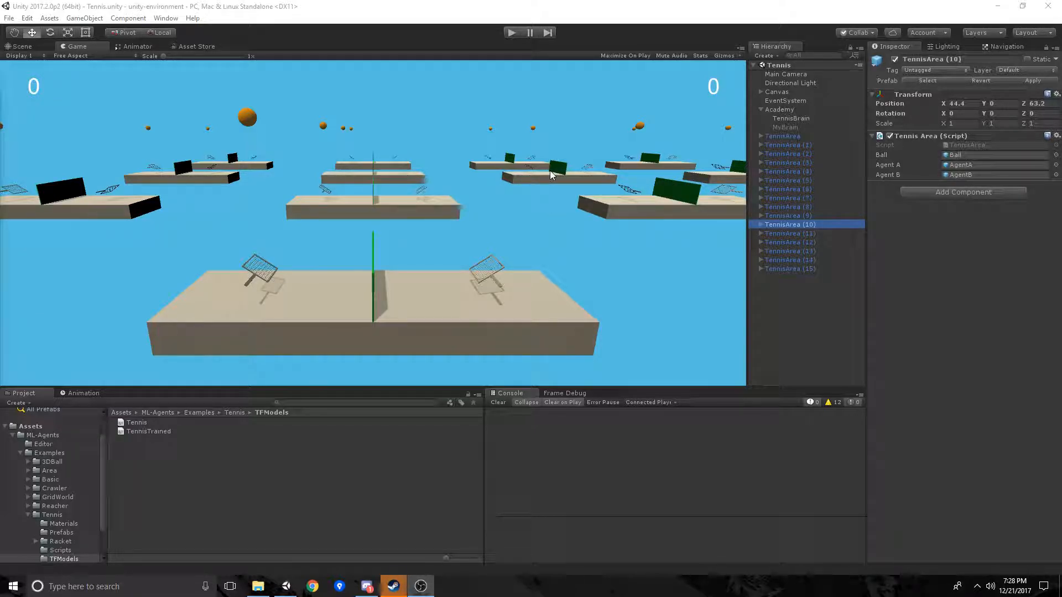
mouse_move(507, 17)
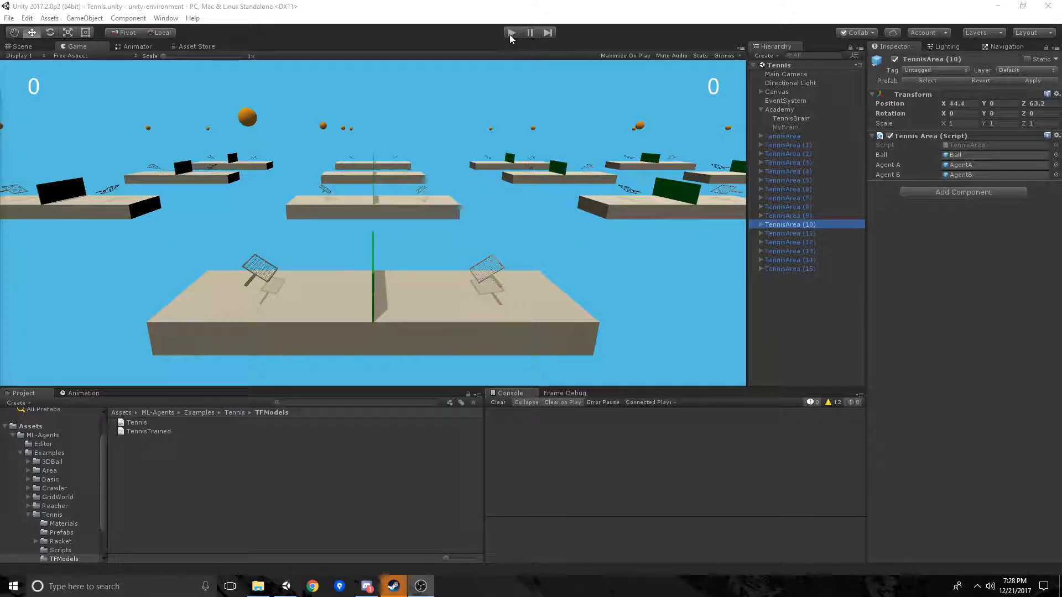
Start Play mode so the trained Tennis agents begin hitting balls.
left_click(510, 32)
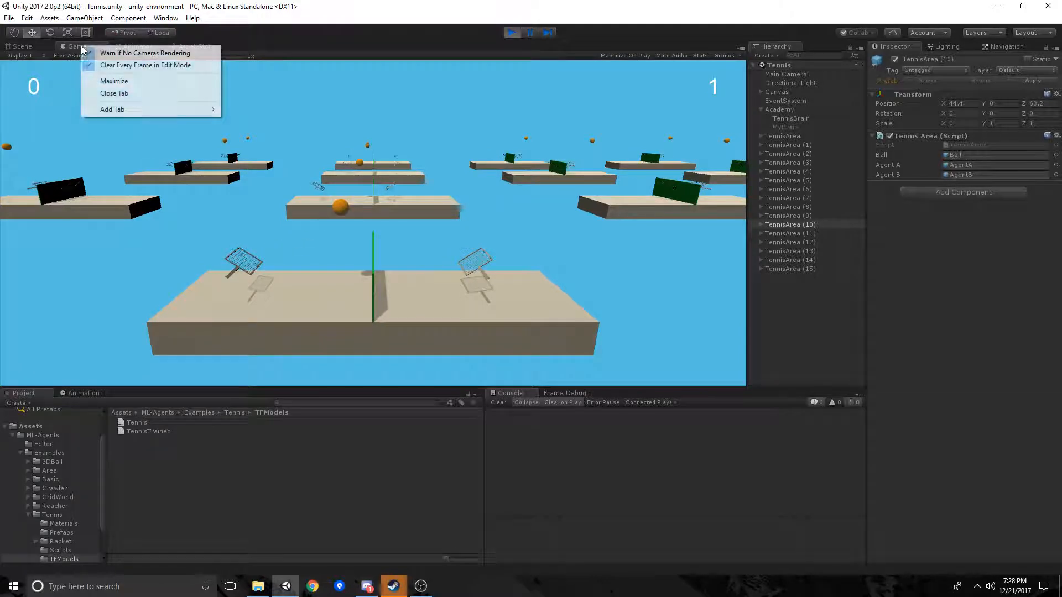
Maximize the Game view to watch the agents rally past scores of 30.
left_click(112, 81)
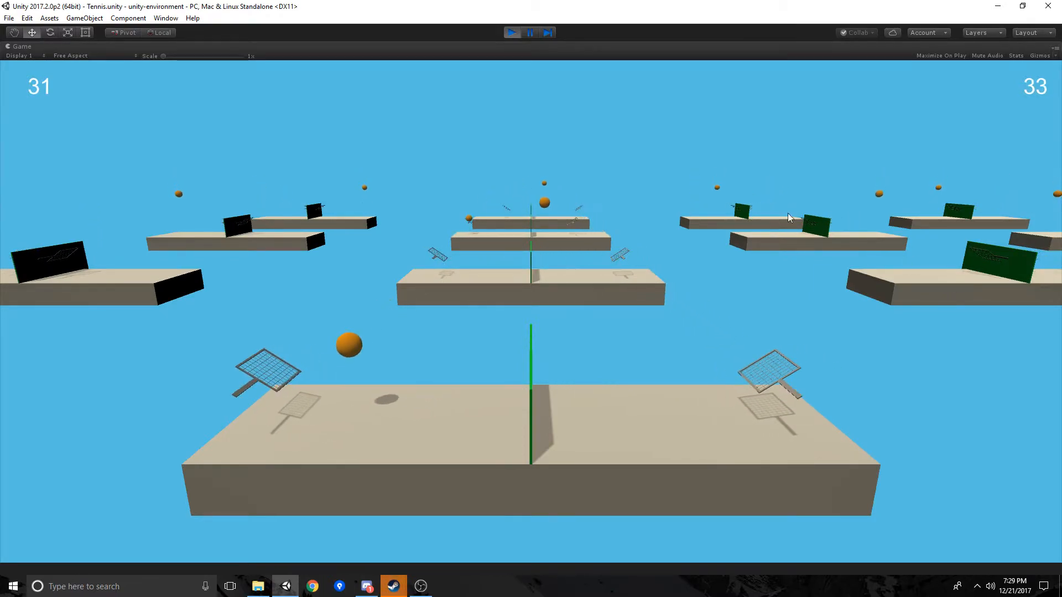
mouse_move(895, 261)
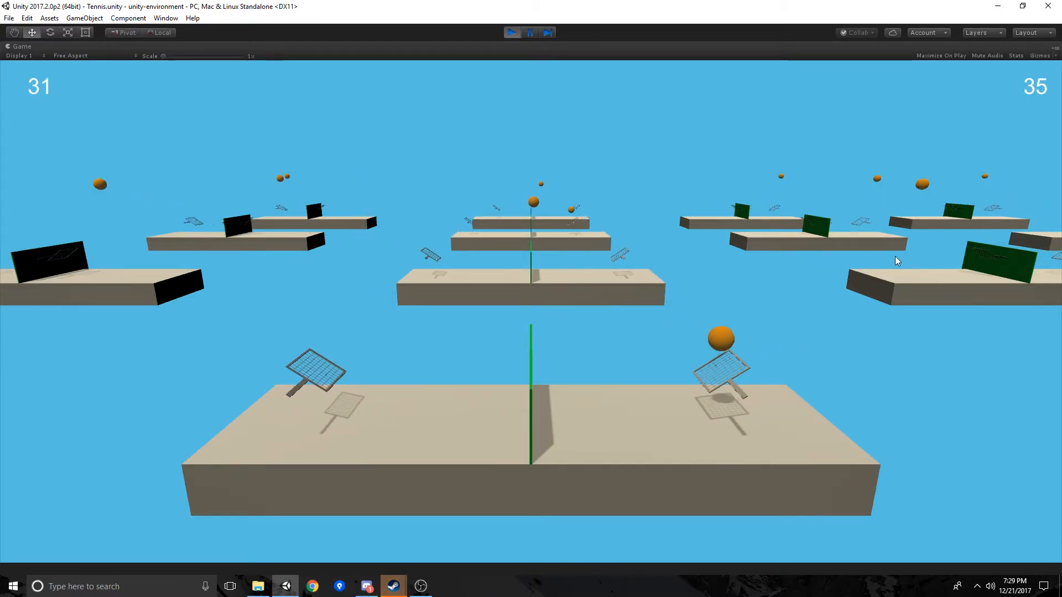